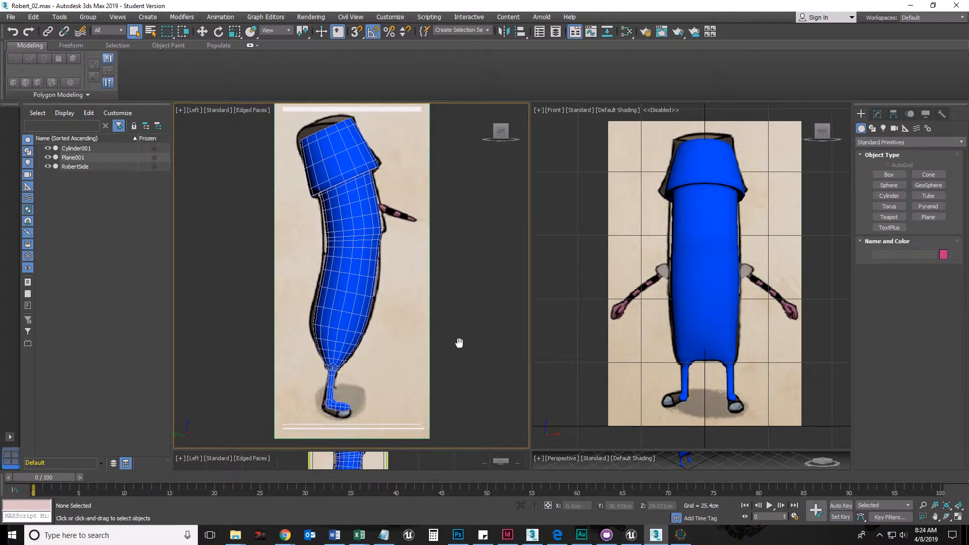
Select the blue Cylinder001 body in the side view instead of the reference plane
left_click(353, 247)
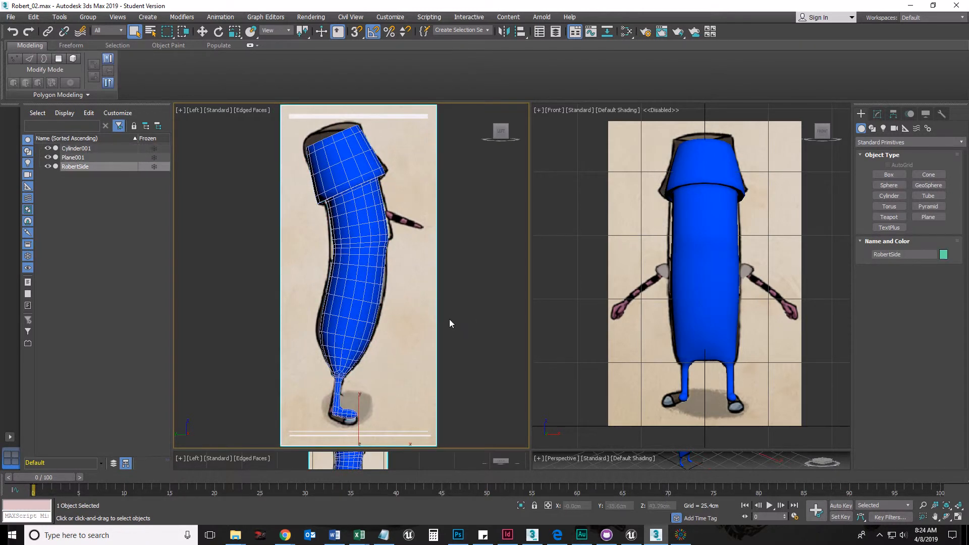
left_click(358, 248)
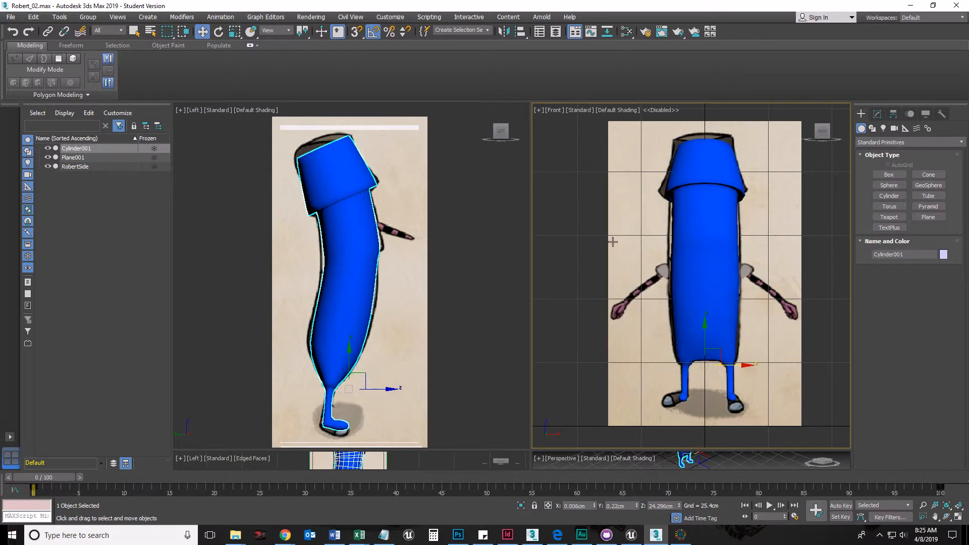
mouse_move(531, 252)
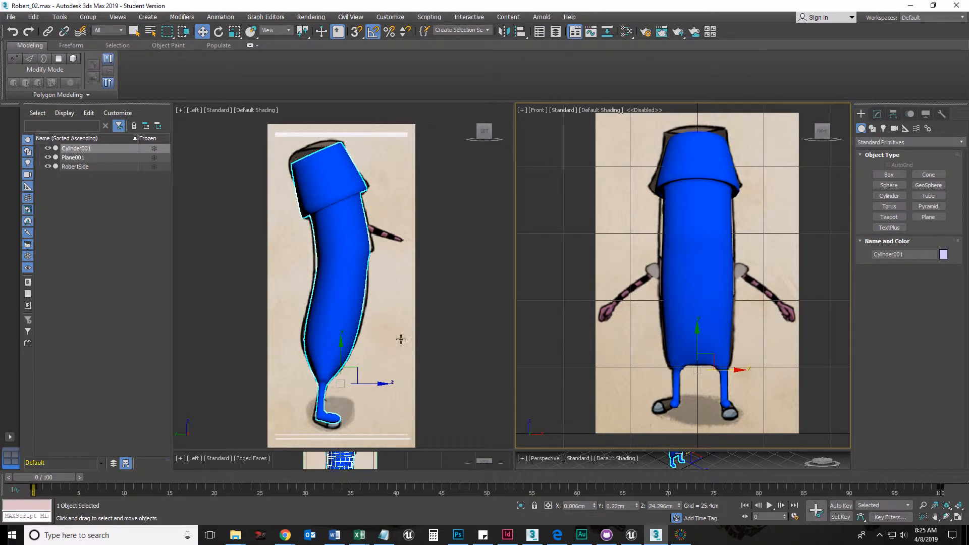
mouse_move(609, 335)
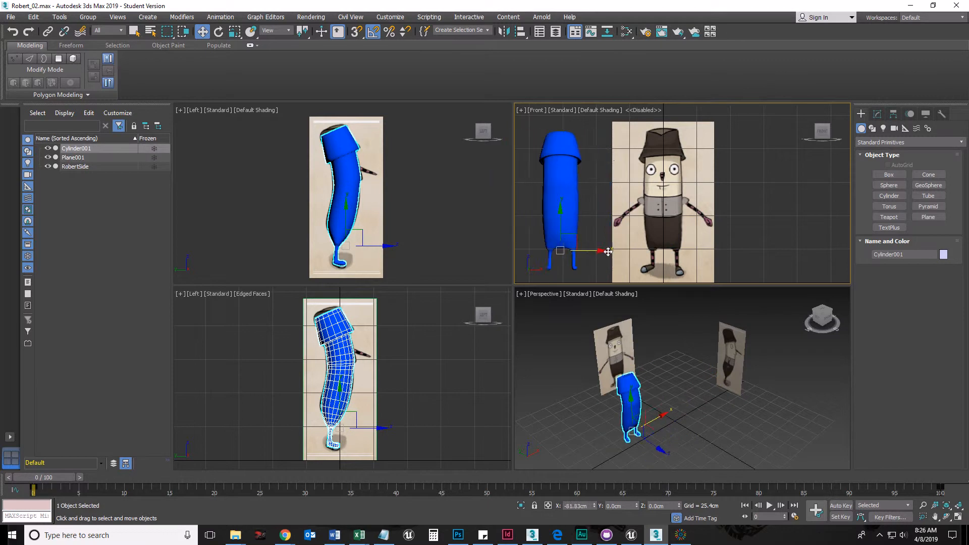
Move the body right along X and switch the upper-left Left view to Perspective
left_click_drag(596, 252, 640, 250)
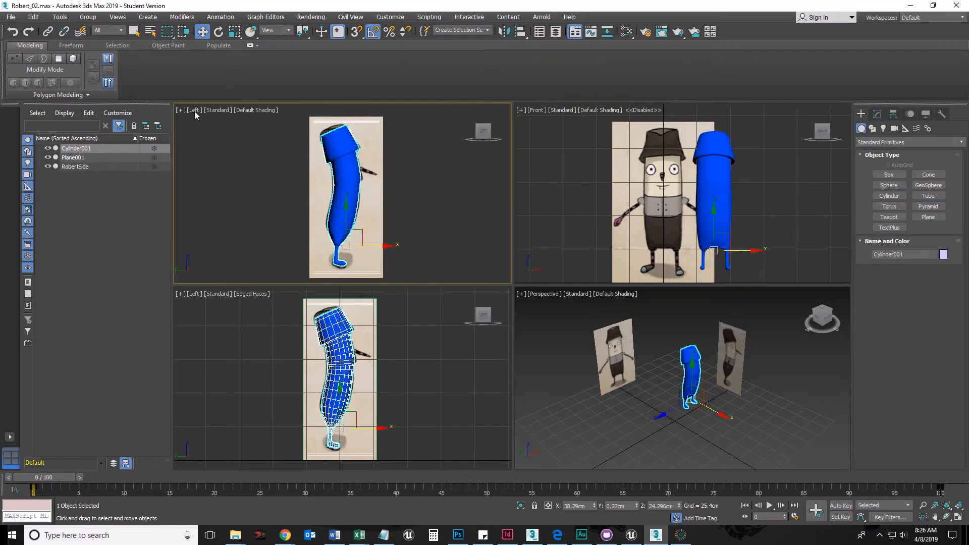
left_click(193, 110)
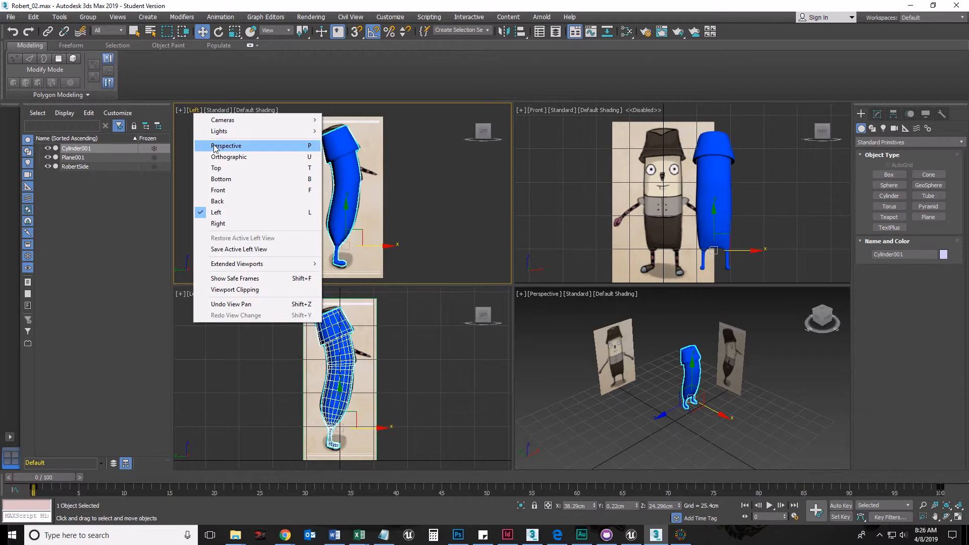
left_click(225, 145)
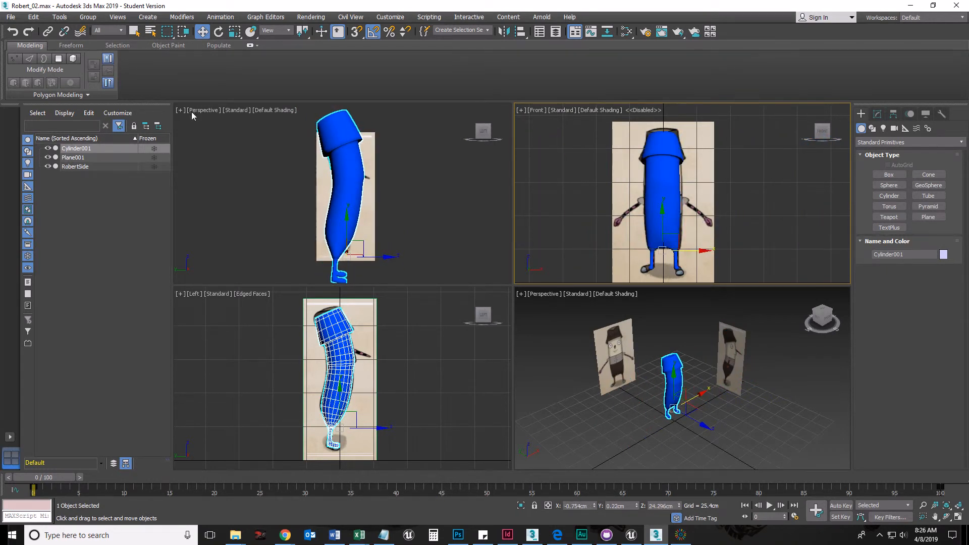
left_click(199, 113)
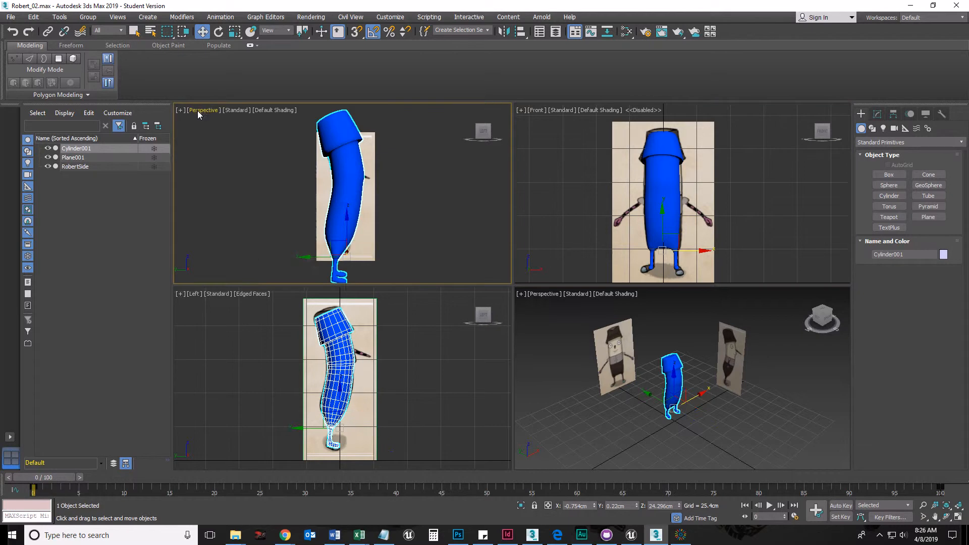
left_click(203, 110)
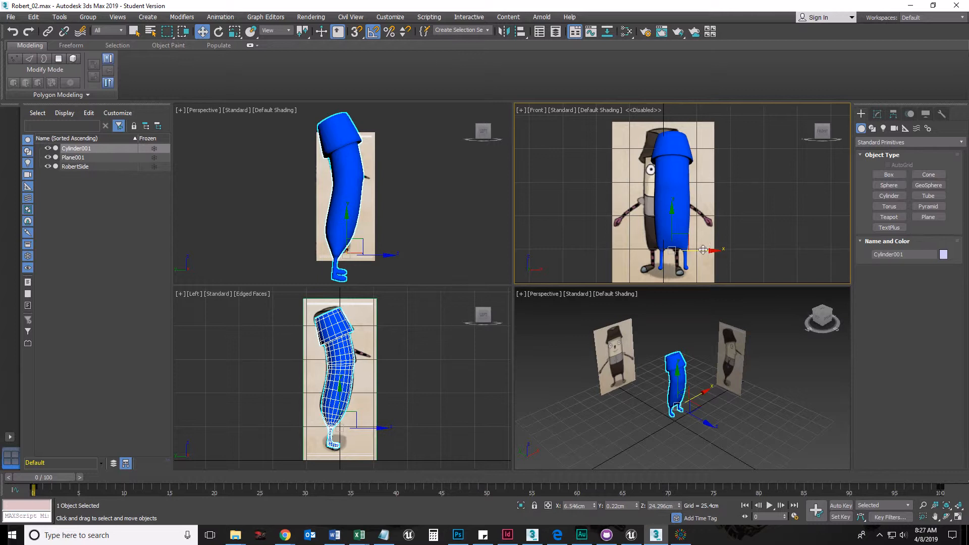
Switch the upper-left view to Orthographic and shift the body onto the front drawing's left half
left_click_drag(705, 250, 675, 236)
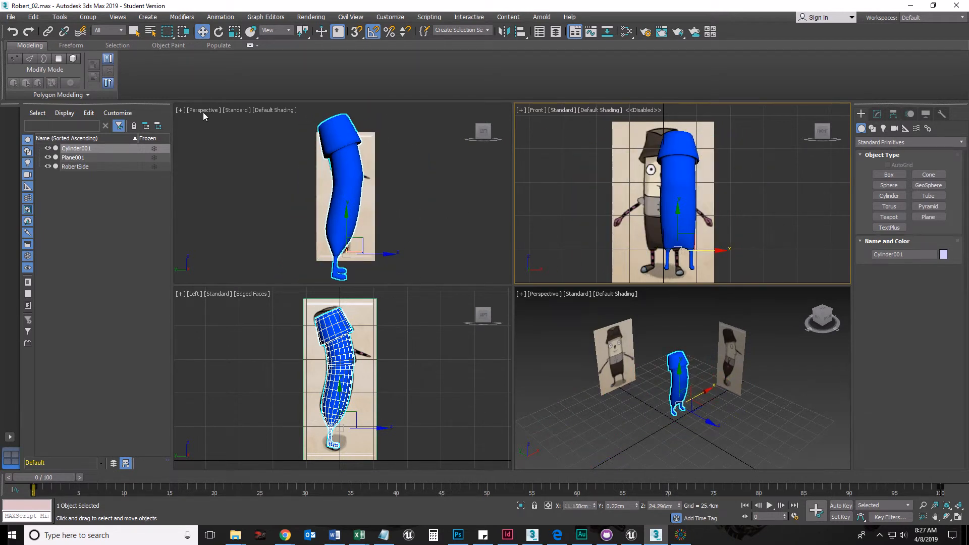
left_click(203, 110)
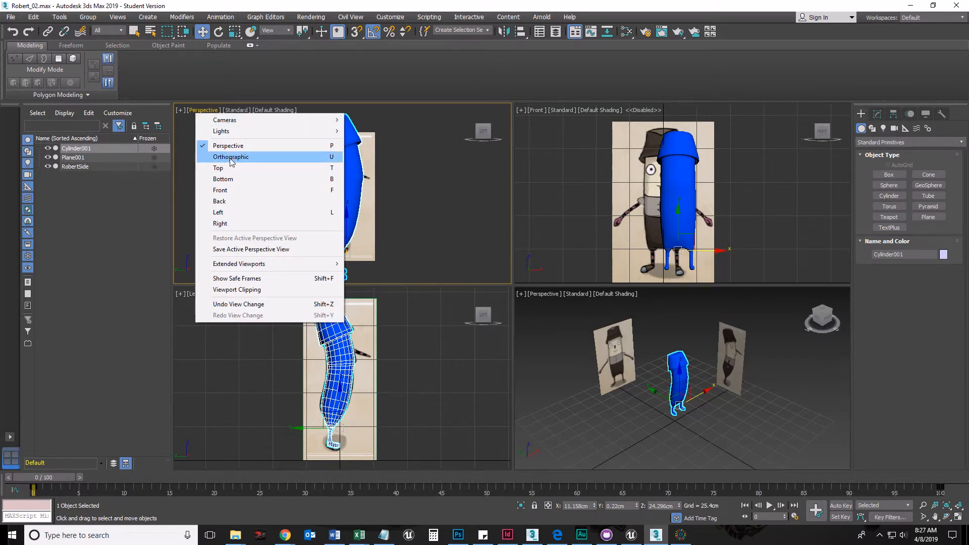
left_click(230, 156)
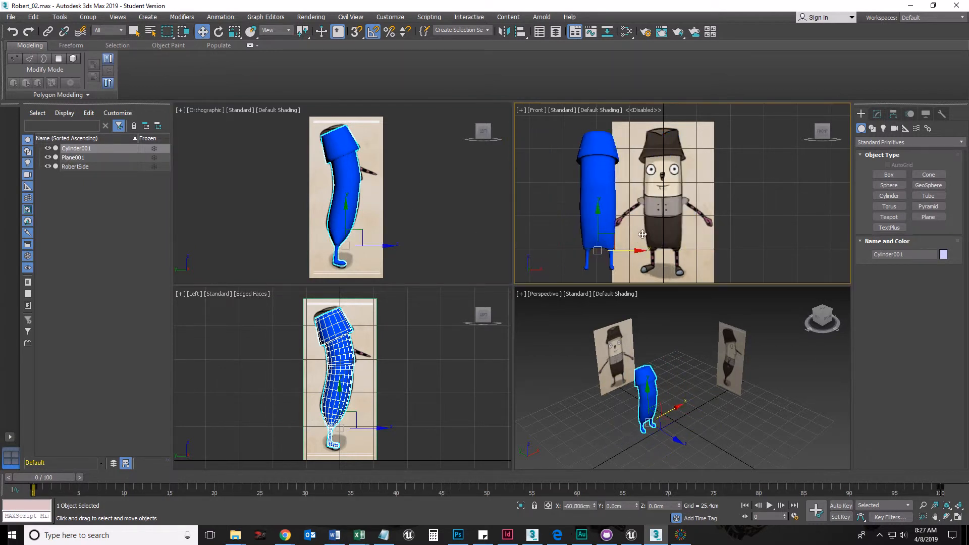
left_click_drag(598, 210, 680, 210)
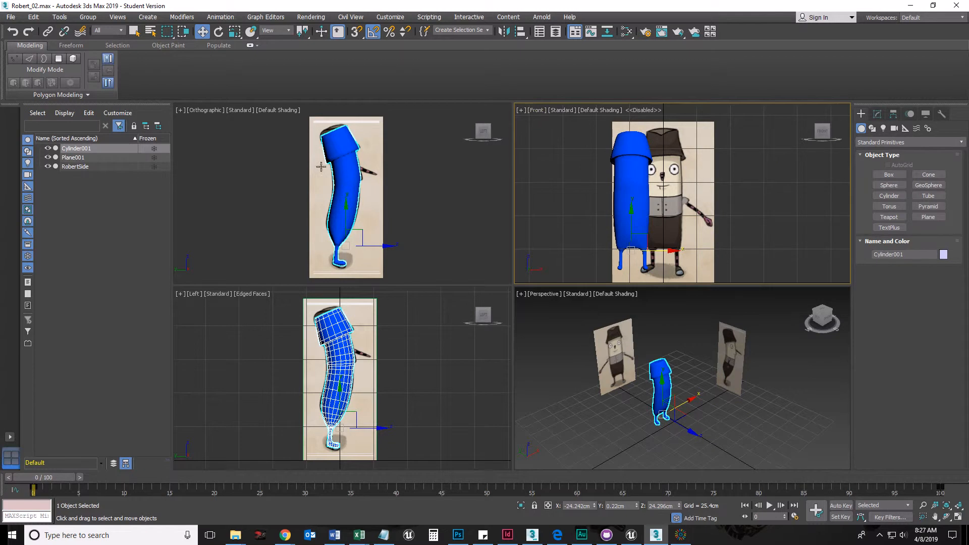
mouse_move(486, 134)
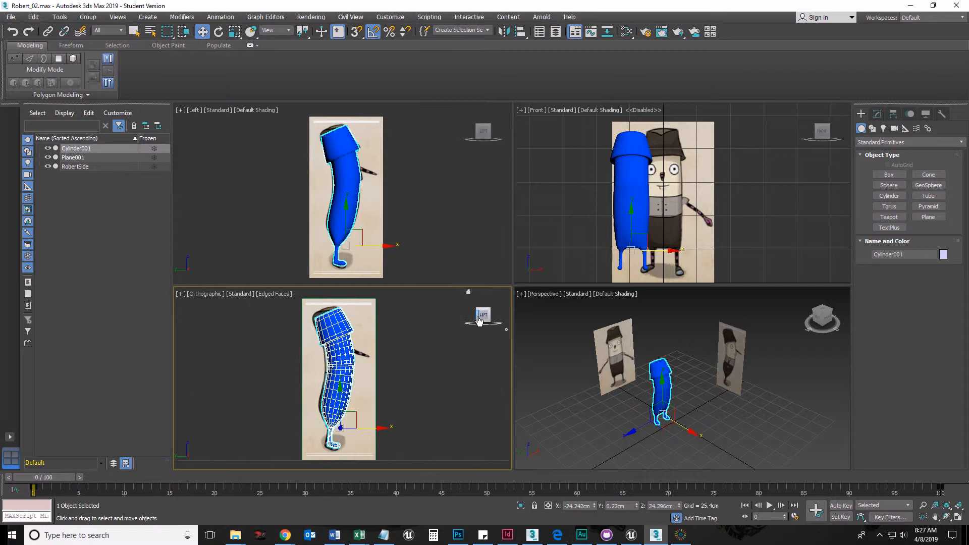
Snap the lower-left view to a straight Top view via the ViewCube and clear the selection
left_click(484, 315)
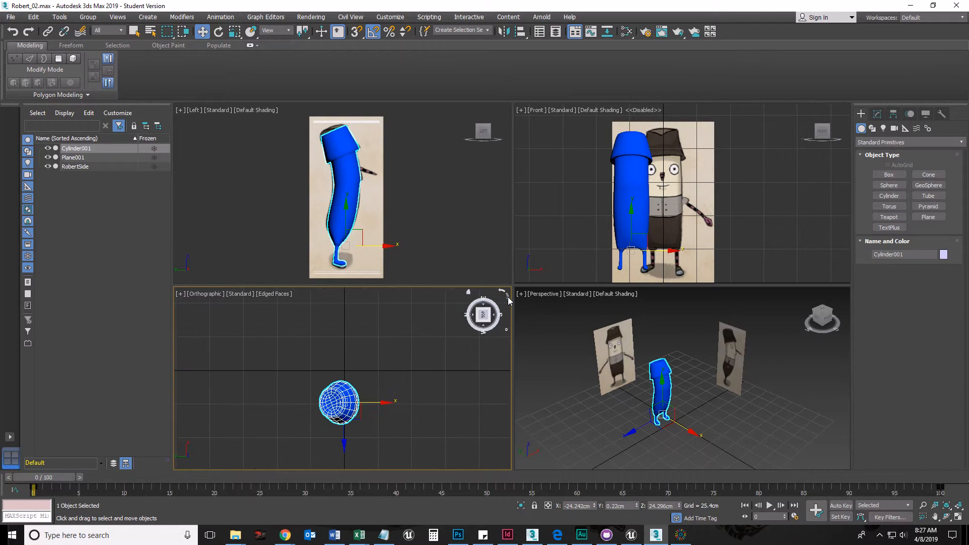
left_click(483, 314)
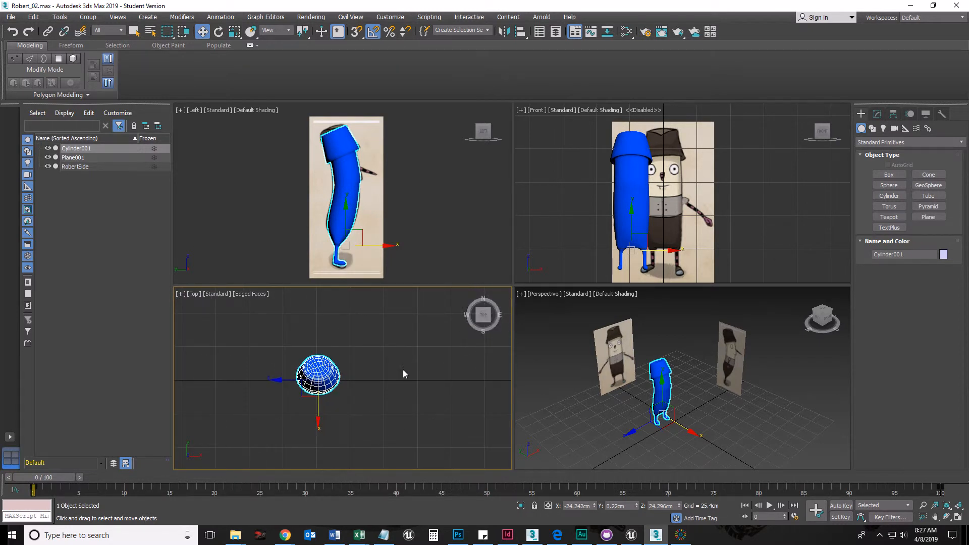
left_click(405, 404)
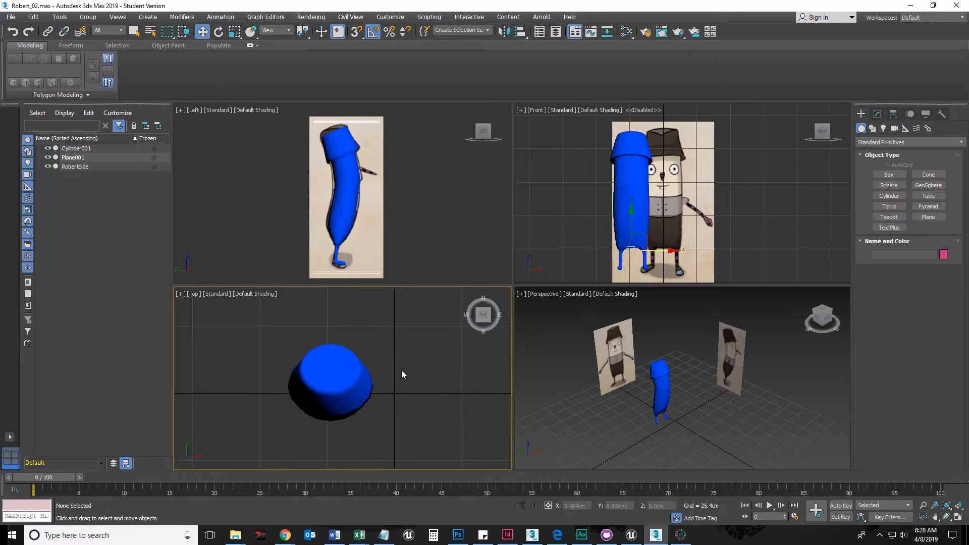
left_click(612, 356)
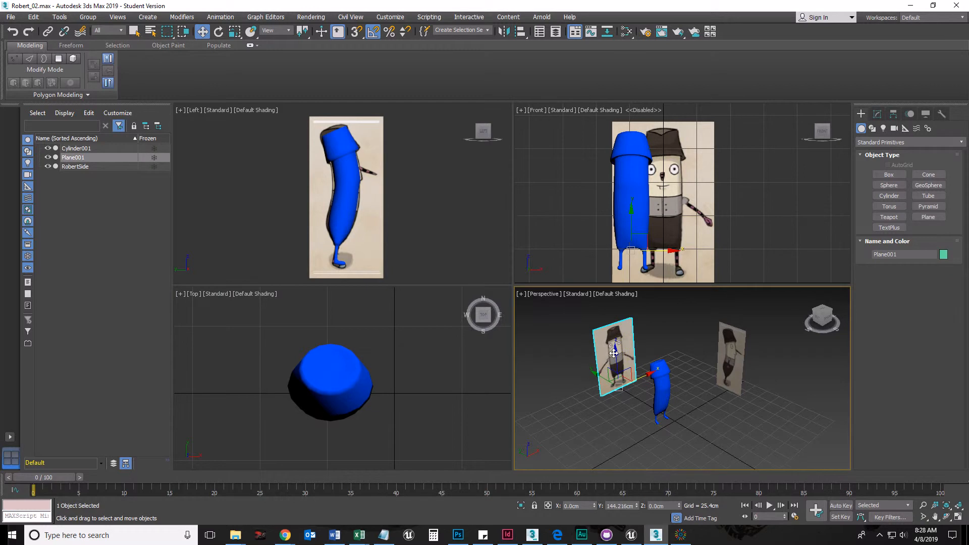
mouse_move(709, 364)
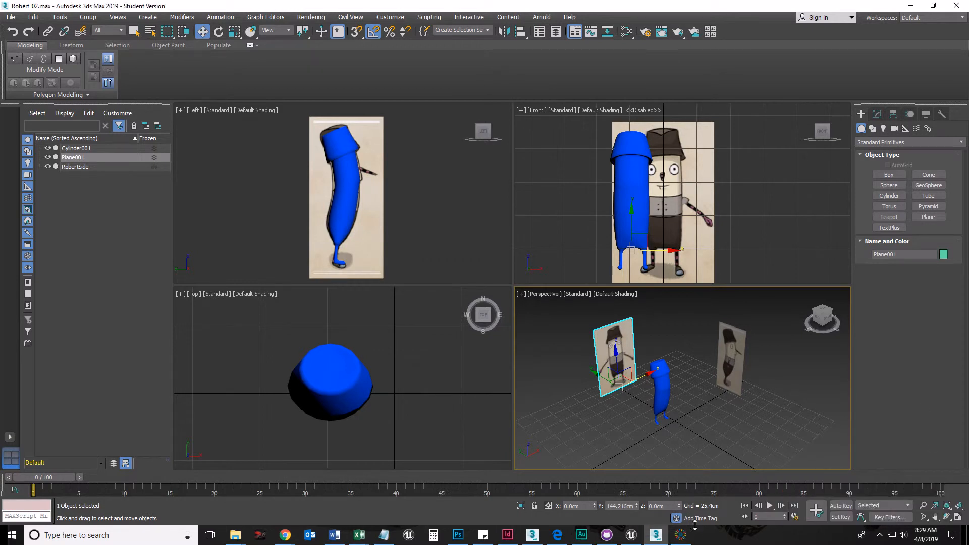
left_click(680, 534)
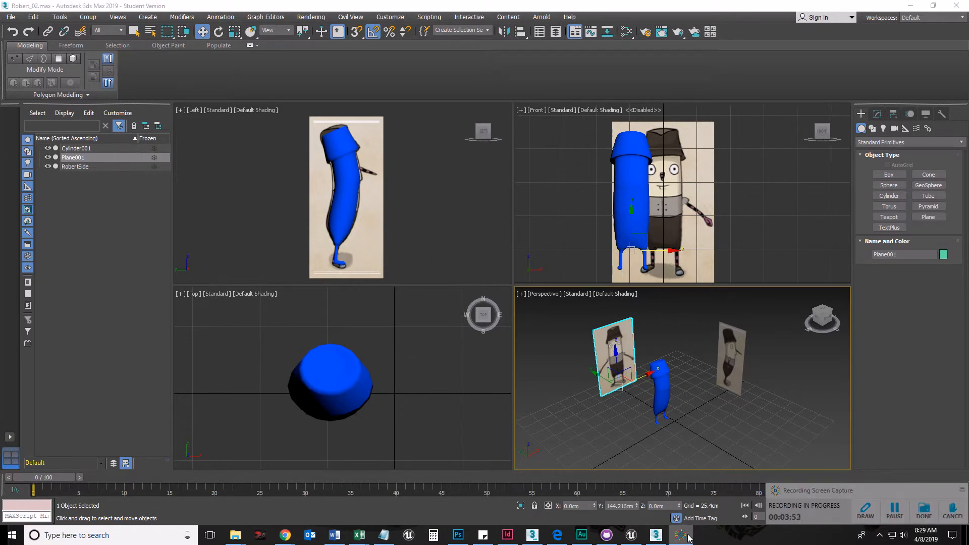
left_click(776, 428)
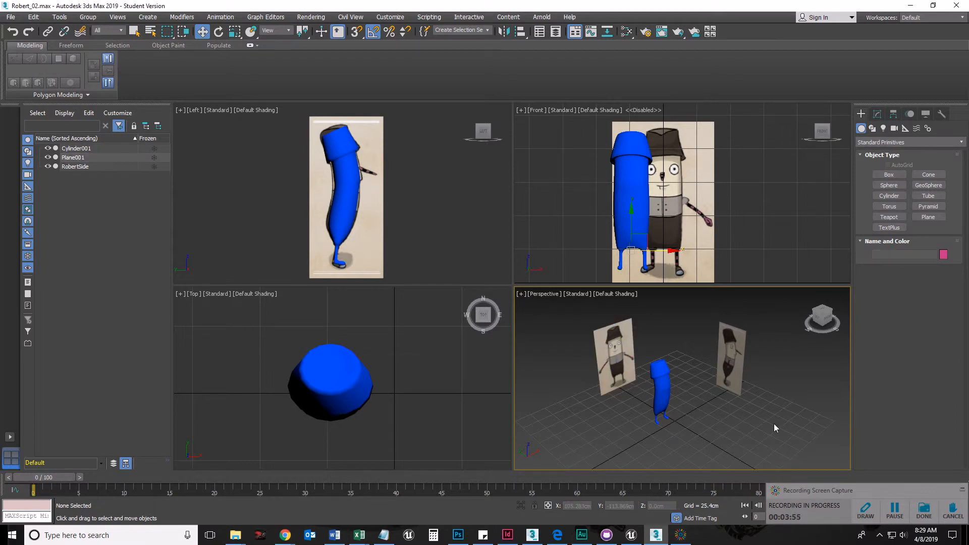
mouse_move(933, 489)
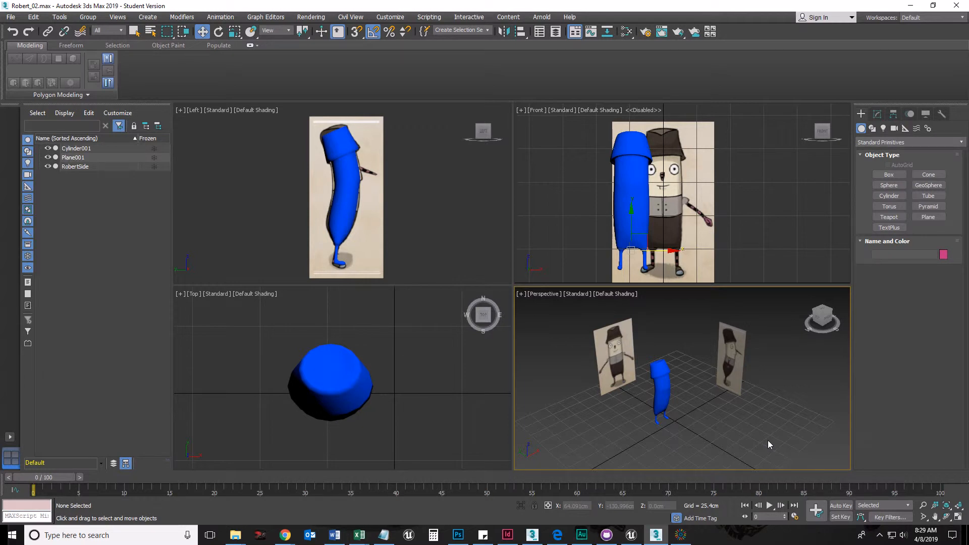
mouse_move(625, 432)
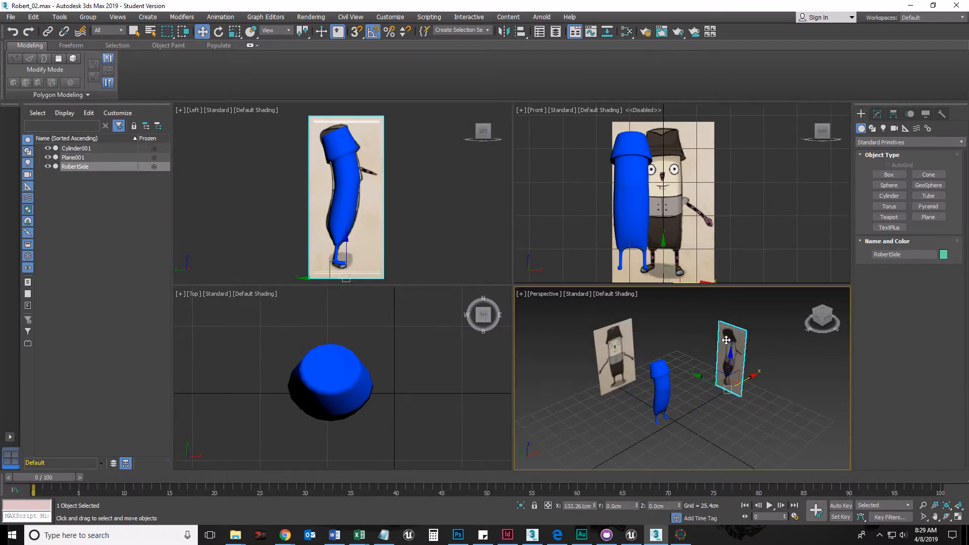
left_click_drag(730, 356, 615, 355)
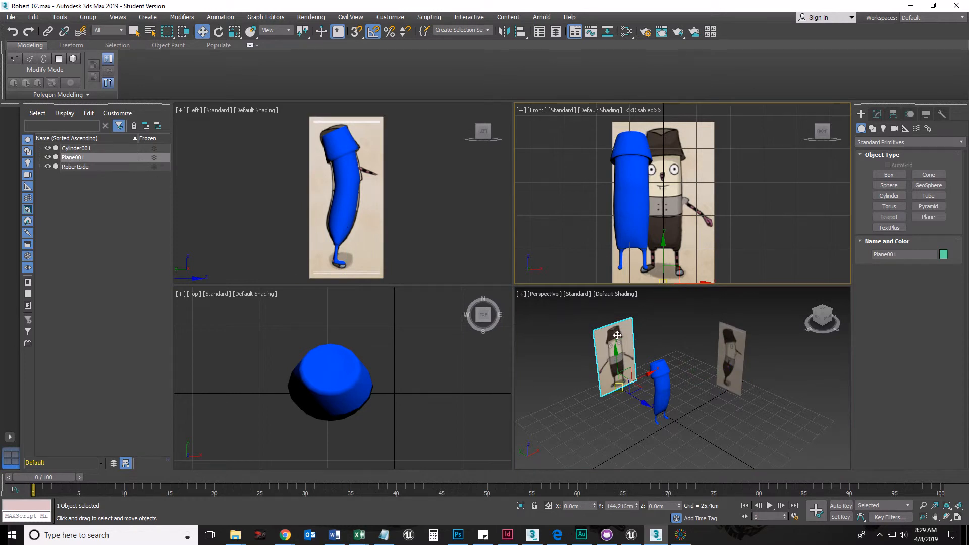
mouse_move(608, 352)
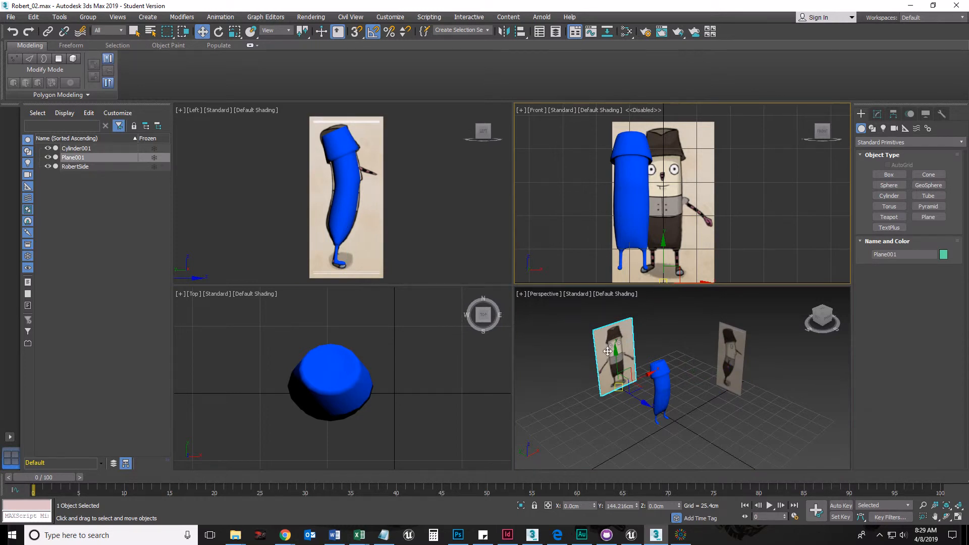
left_click(661, 383)
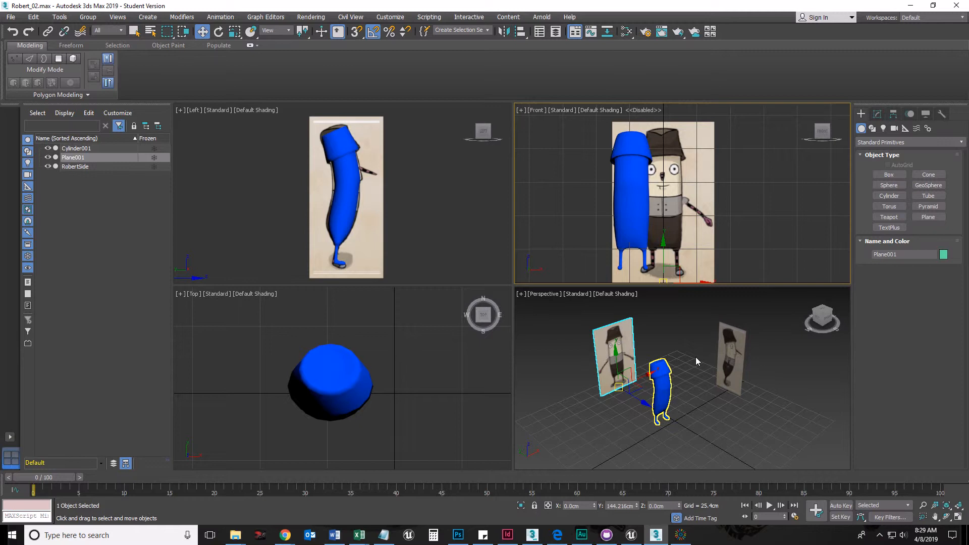
left_click(615, 355)
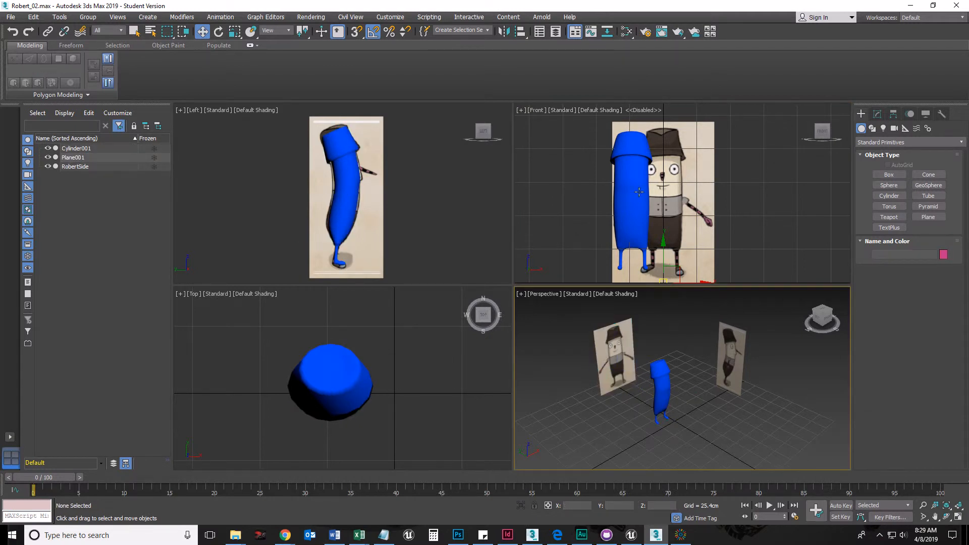
left_click(662, 241)
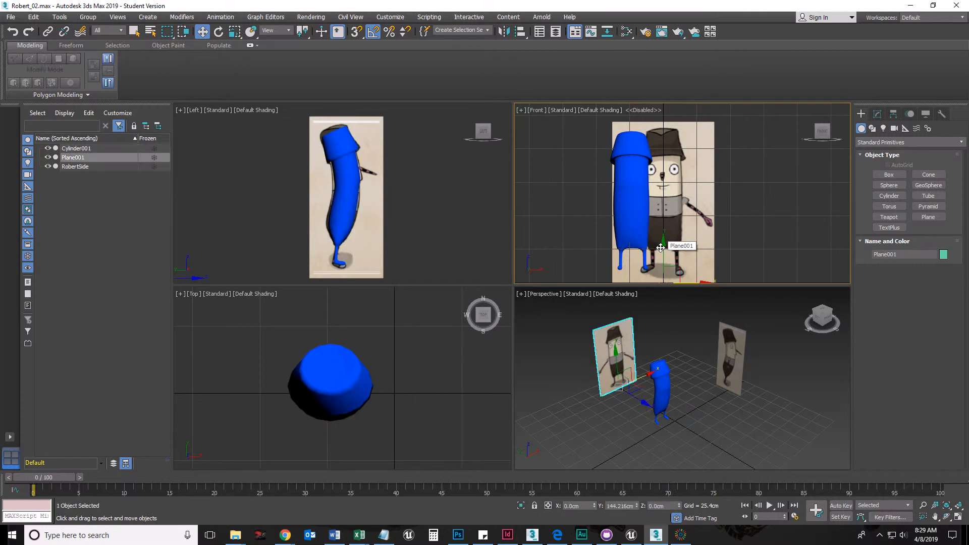
left_click(74, 166)
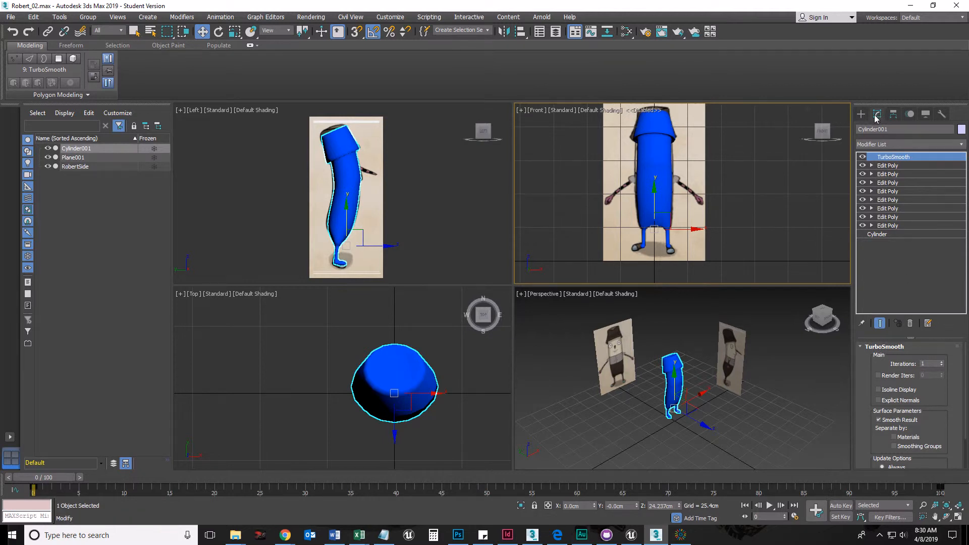
mouse_move(877, 117)
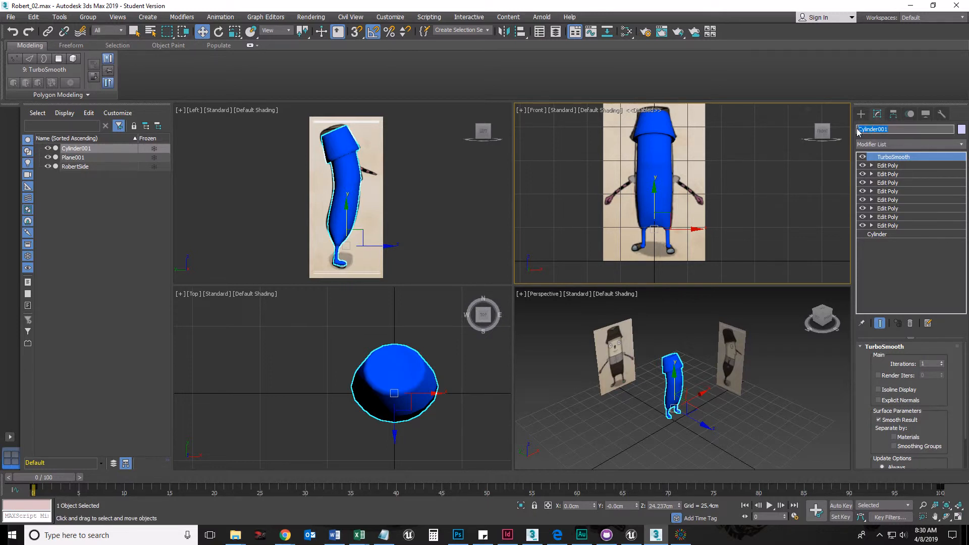
Enter Robert3DModel as the new object name in the Modify panel name field
type("Robert")
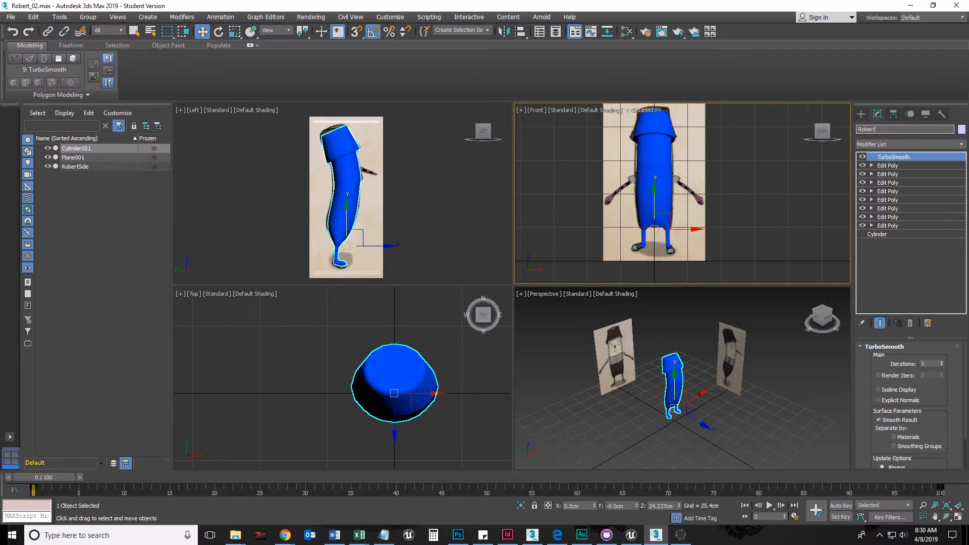
type("Robert3DModel")
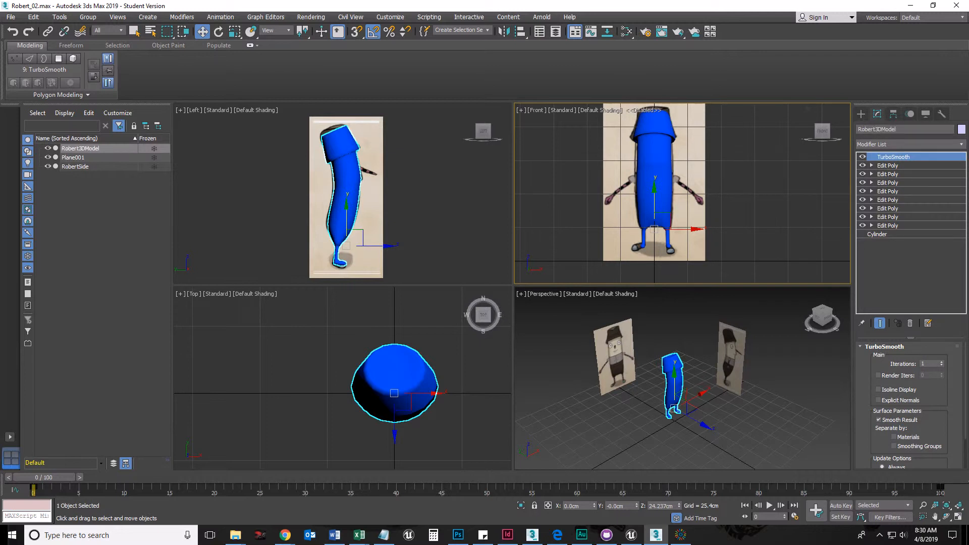
mouse_move(876, 129)
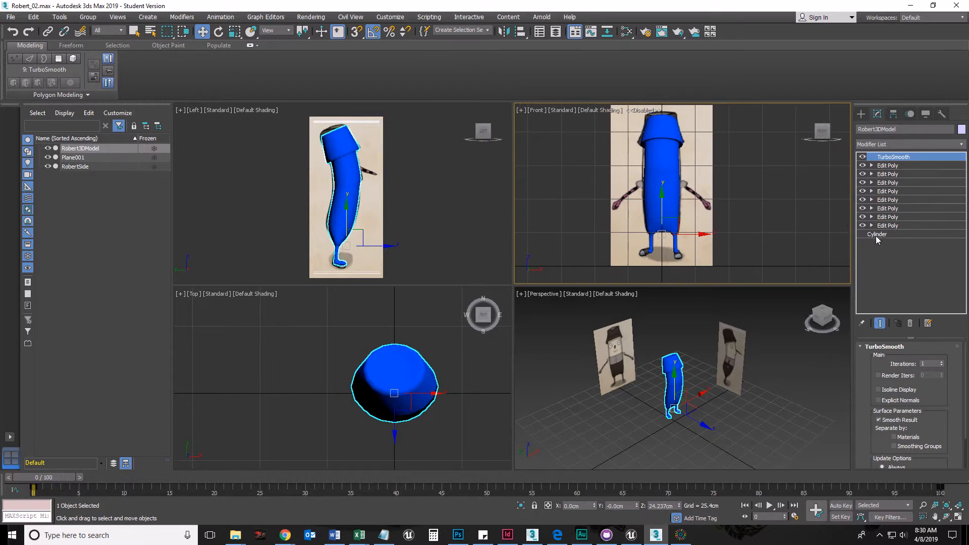
mouse_move(886, 240)
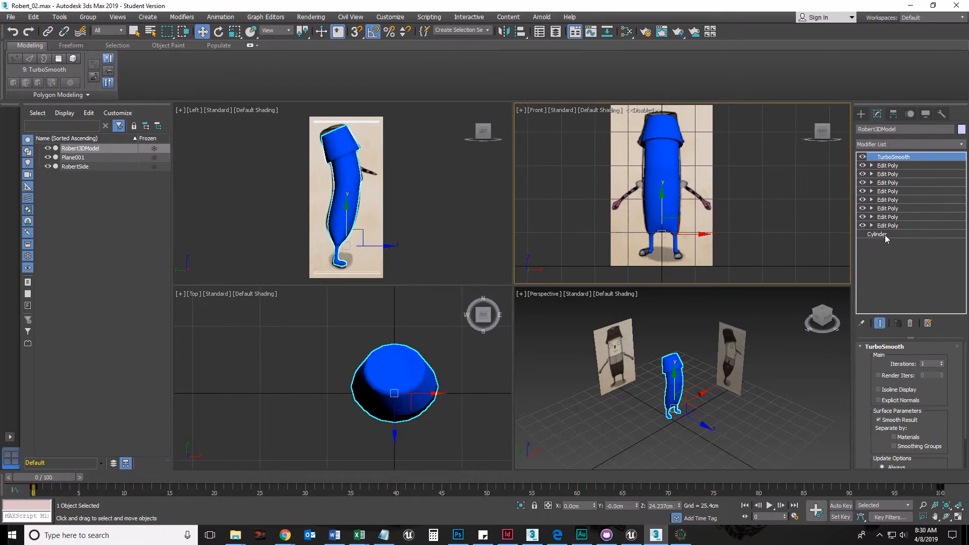
Disable TurboSmooth and the topmost Edit Poly modifier via their eye icons
left_click(863, 157)
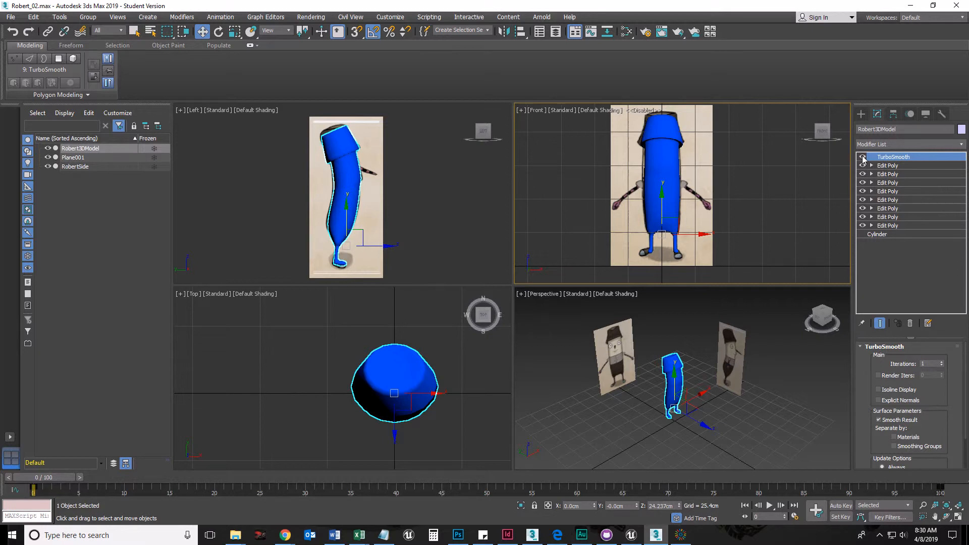
left_click(863, 158)
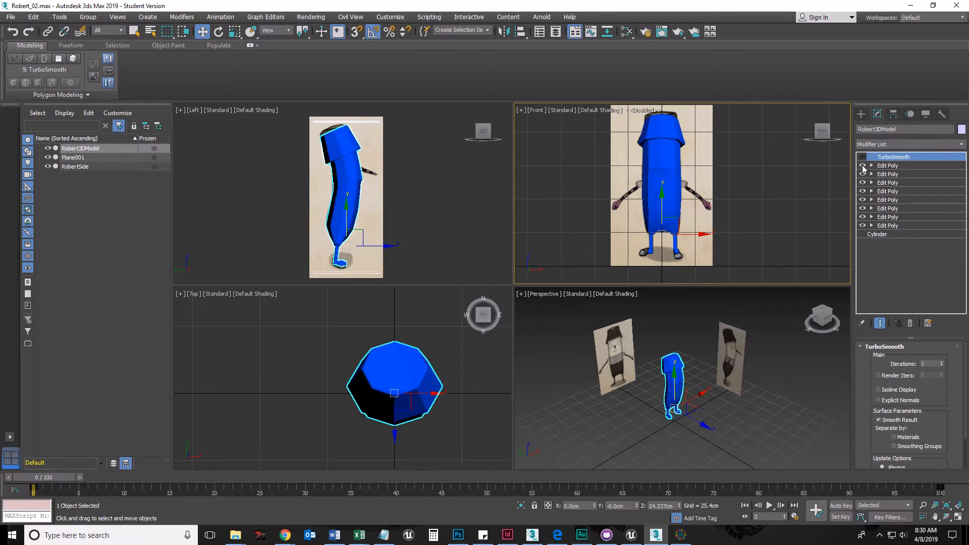
left_click(864, 168)
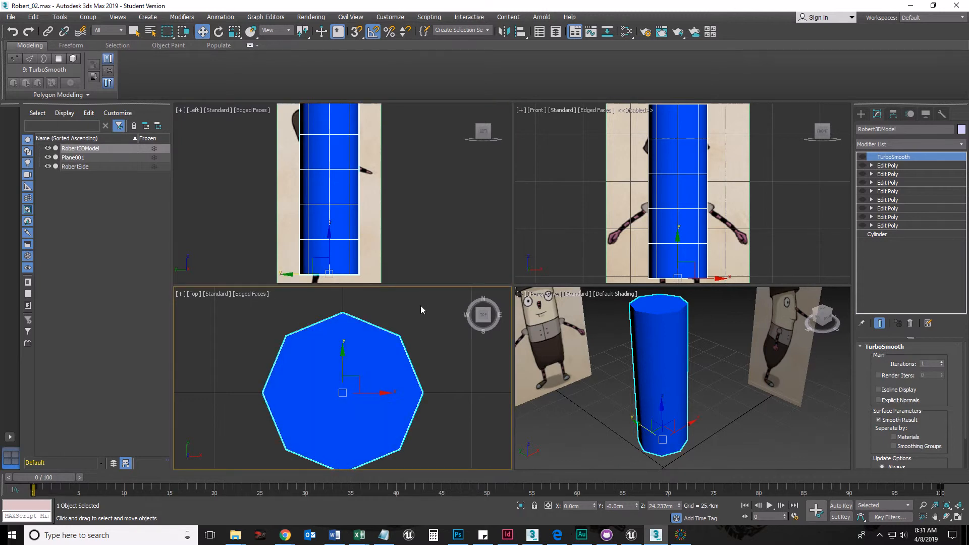
mouse_move(626, 208)
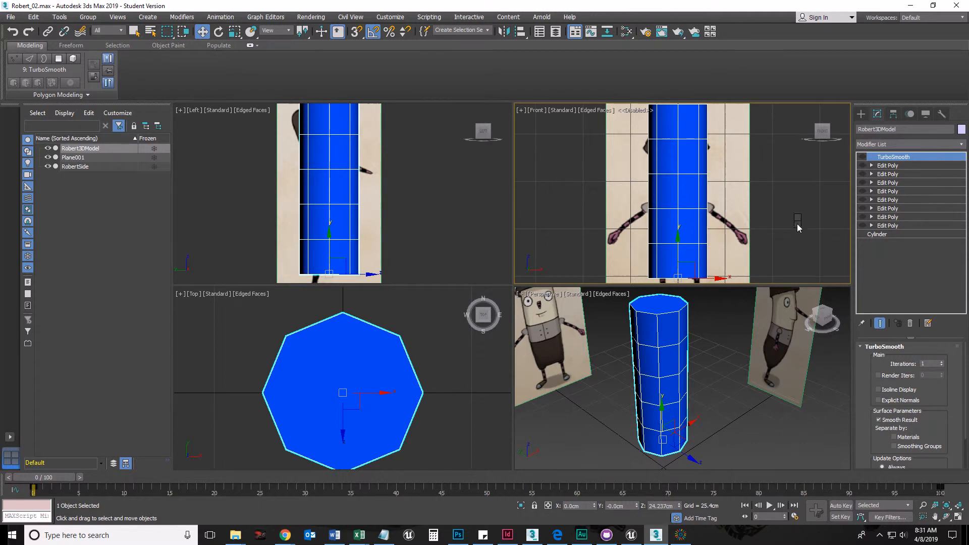
mouse_move(782, 226)
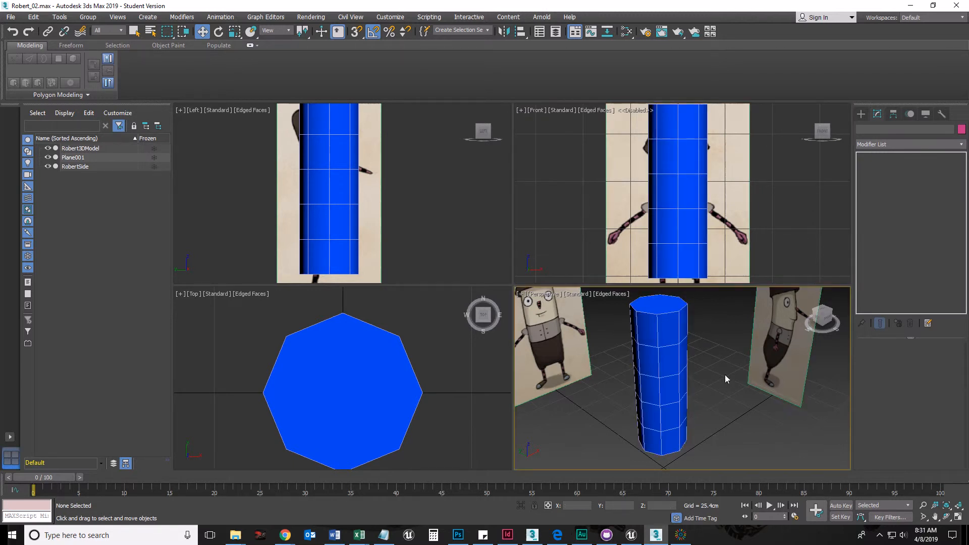
mouse_move(424, 203)
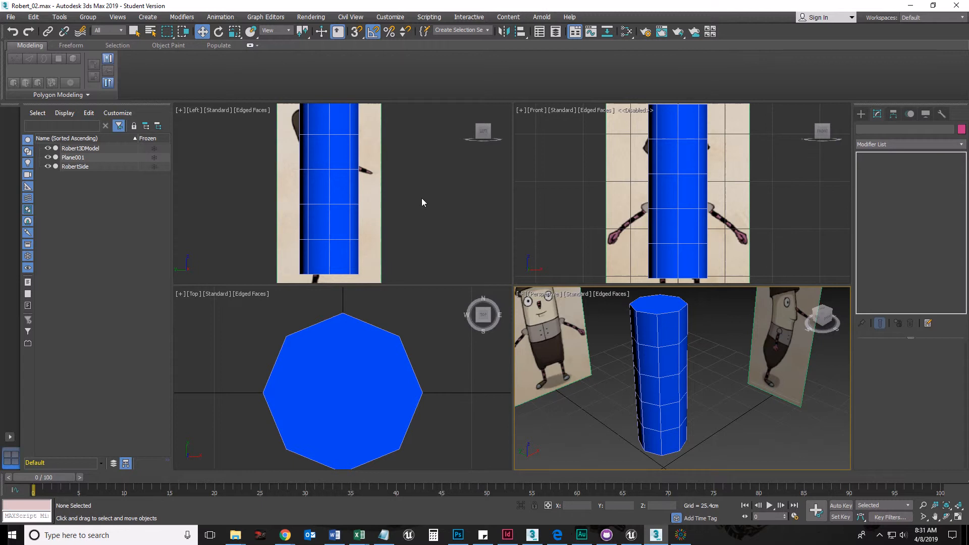
mouse_move(799, 240)
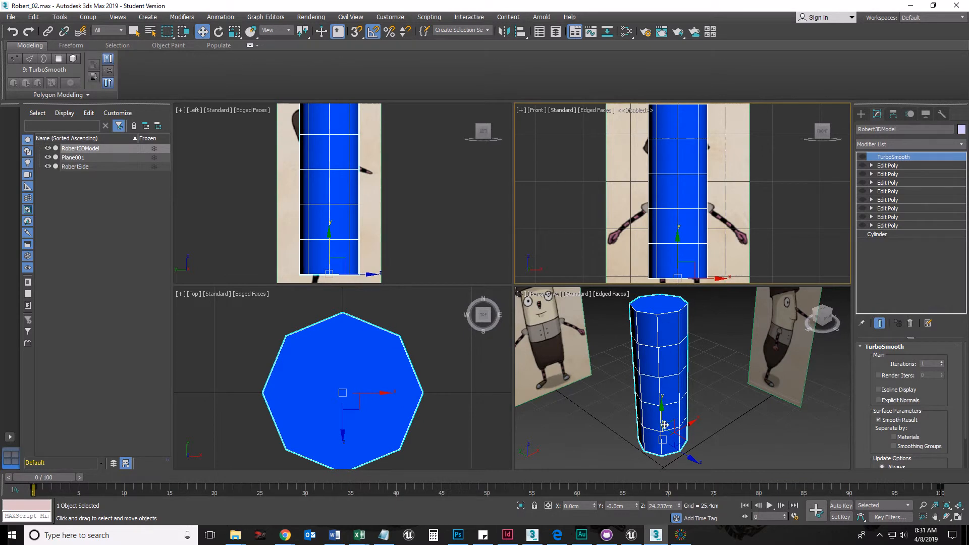
mouse_move(659, 350)
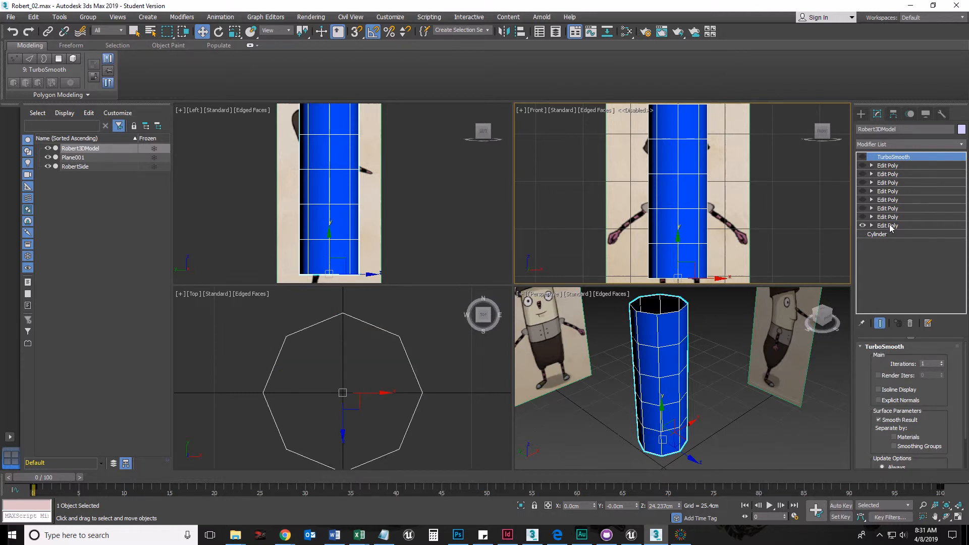
mouse_move(847, 235)
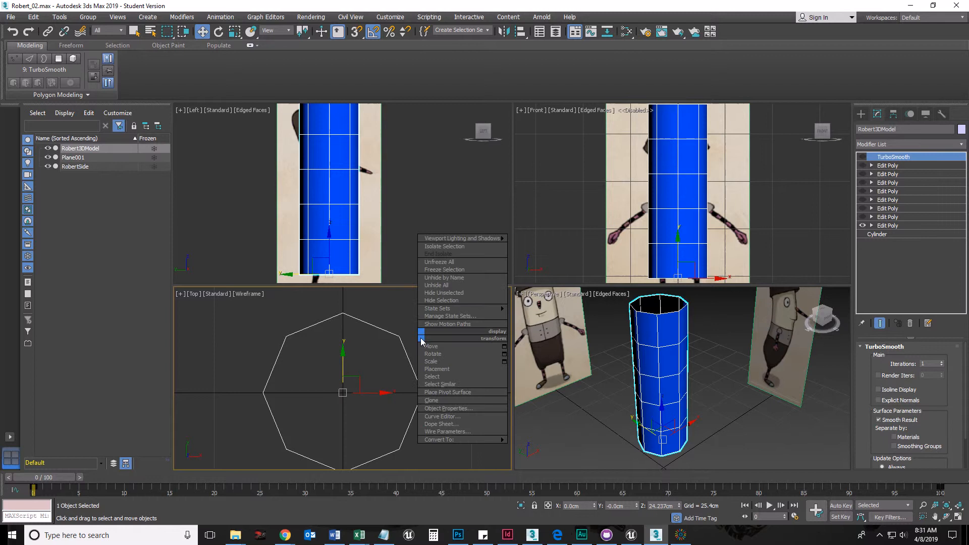
Activate the Top viewport to inspect the plain eight-sided cylinder
left_click(414, 315)
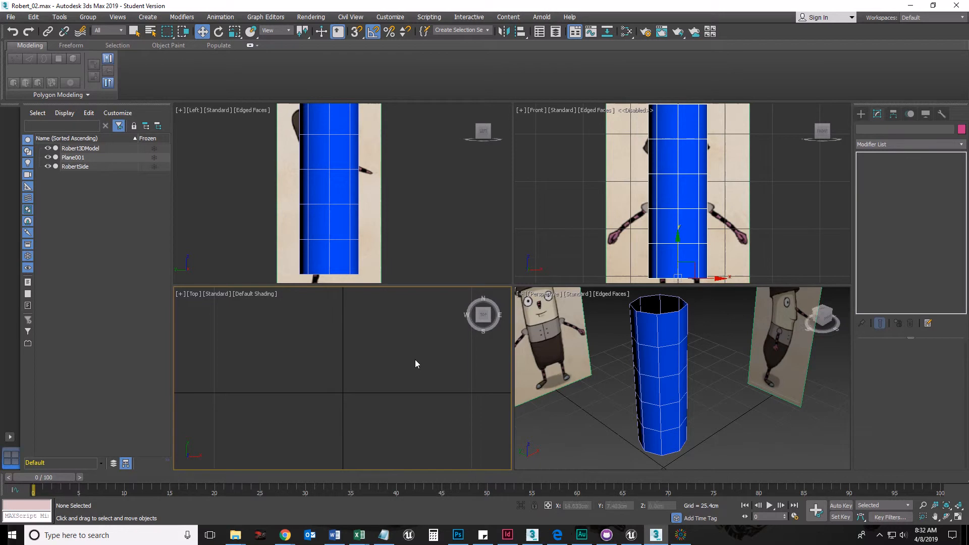
mouse_move(340, 407)
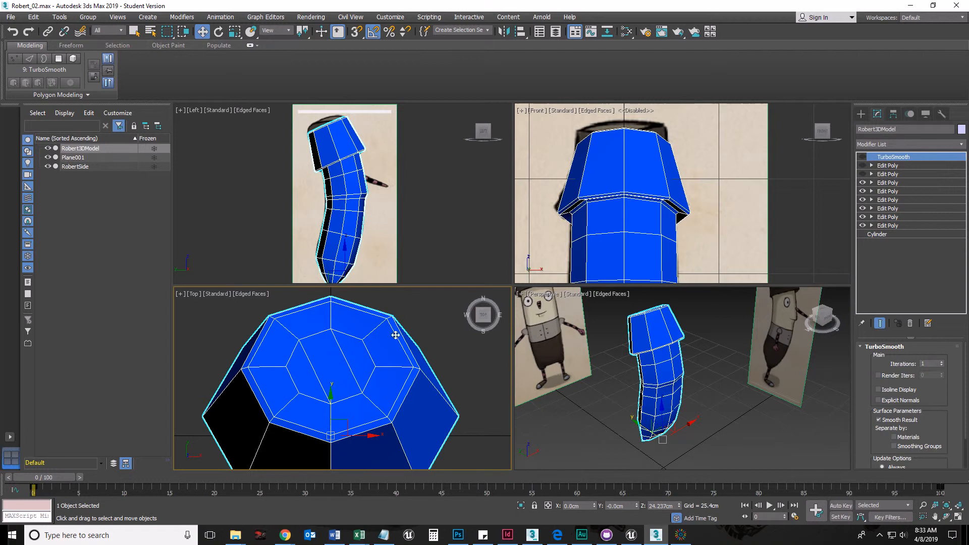
mouse_move(598, 193)
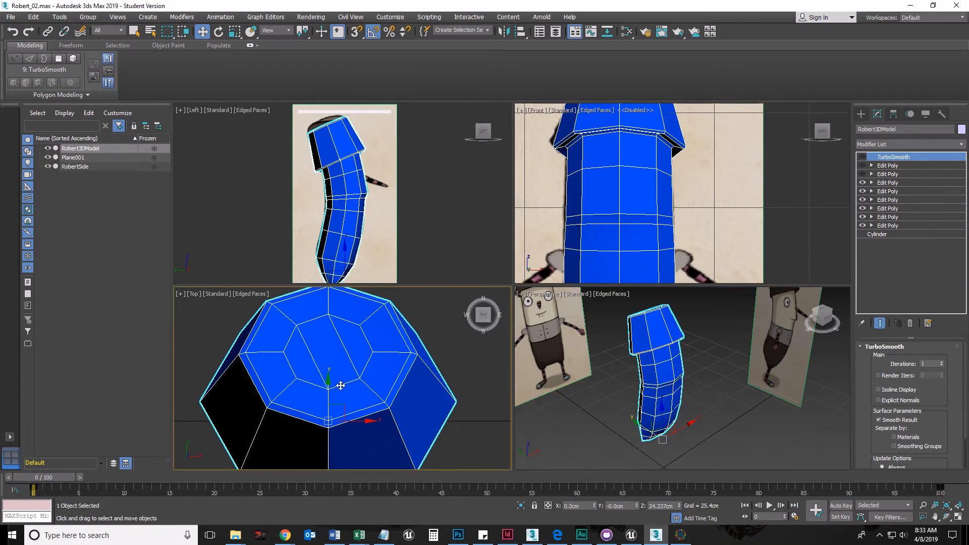
mouse_move(304, 340)
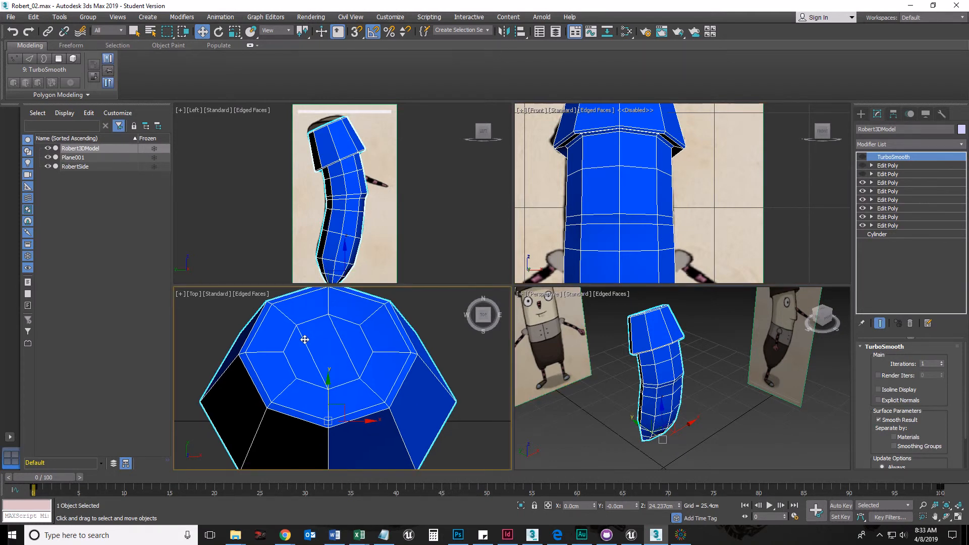
Inspect the blocky hat-topped character in the Top viewport
left_click(429, 372)
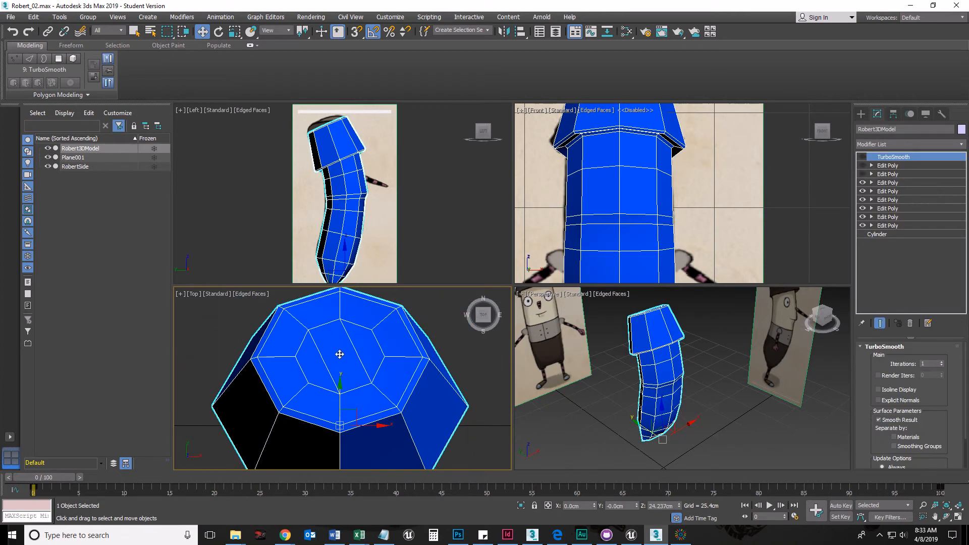
mouse_move(371, 332)
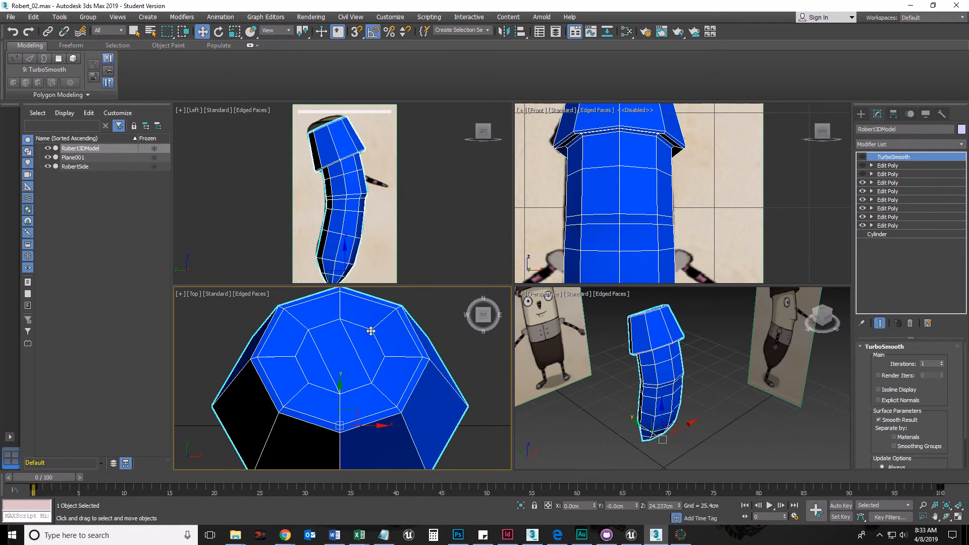
mouse_move(344, 322)
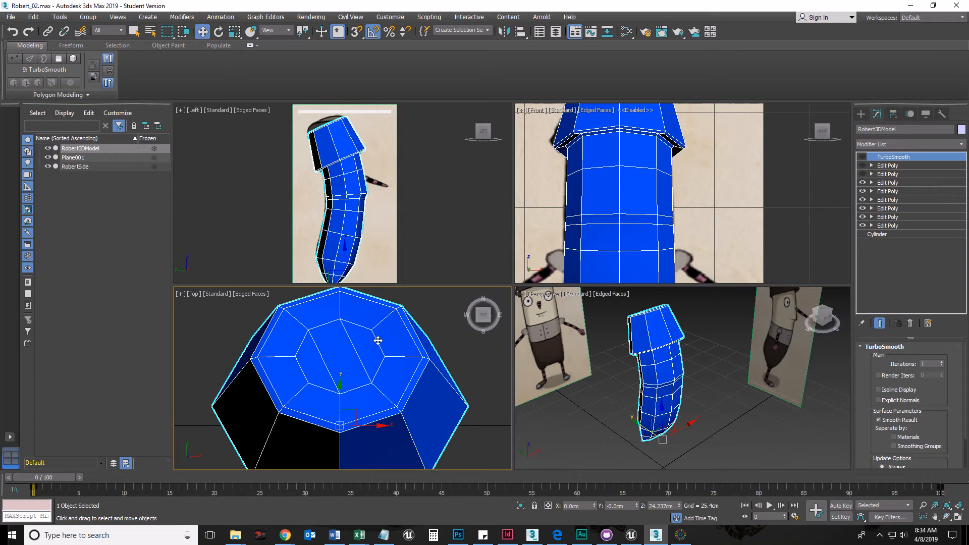
mouse_move(373, 330)
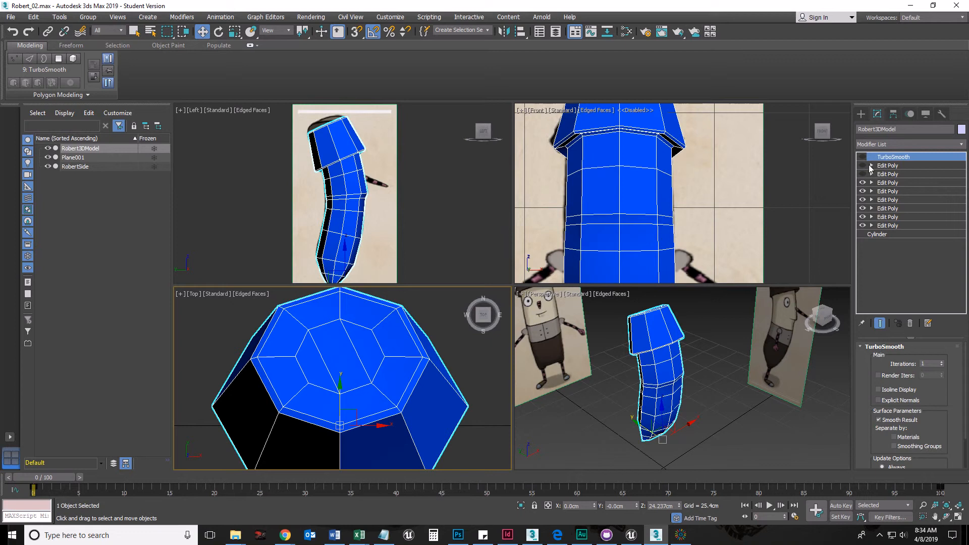
mouse_move(864, 183)
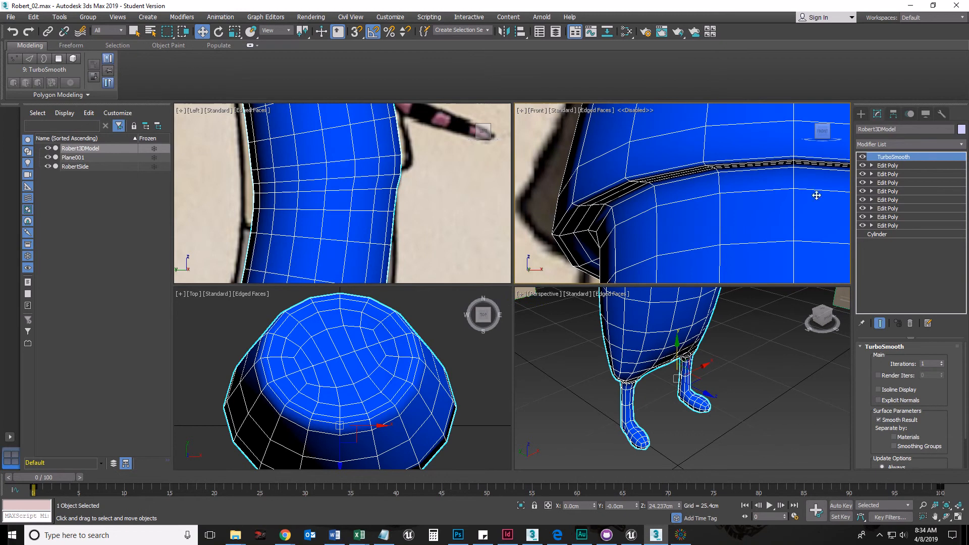
Switch TurboSmooth off again to reveal the low-poly body
left_click(864, 157)
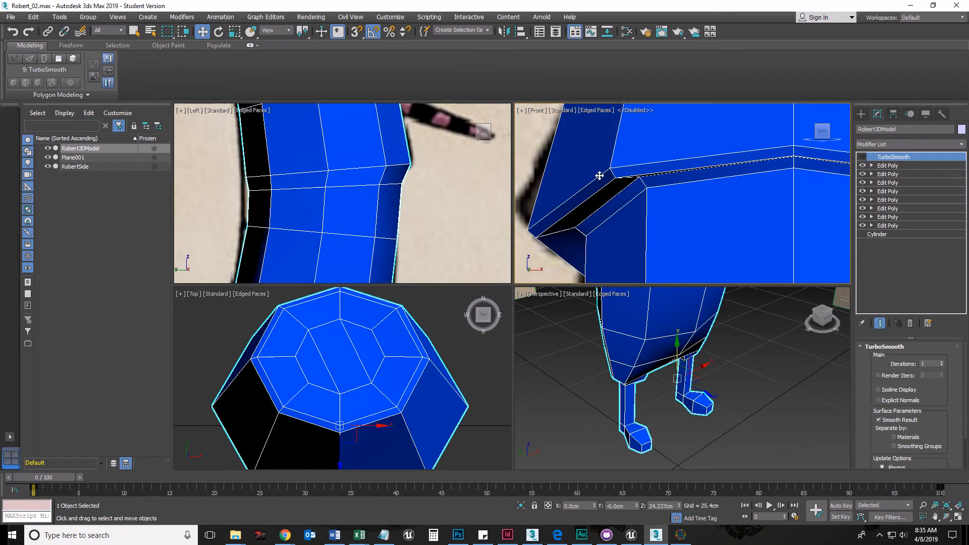
mouse_move(617, 212)
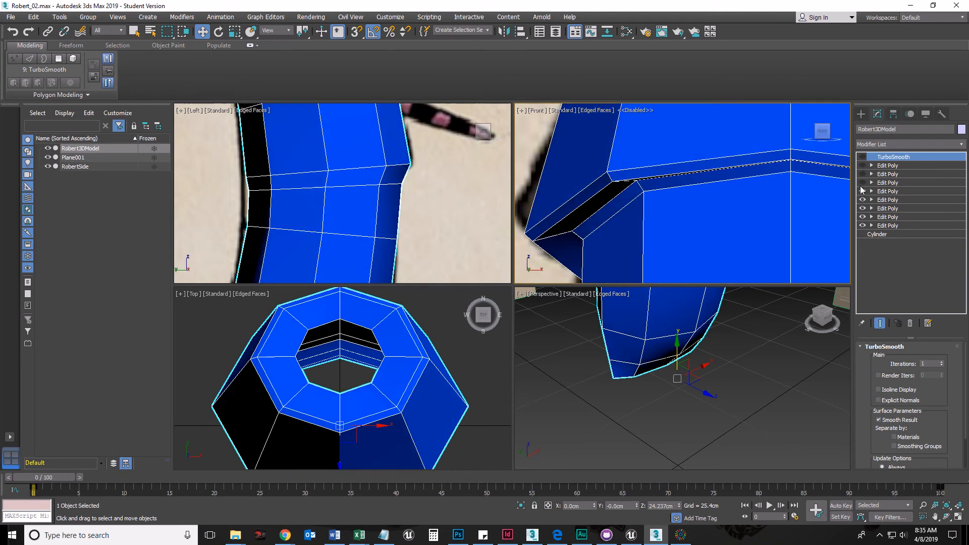
Re-enable the remaining Edit Poly stage, then turn TurboSmooth off to compare
left_click(863, 158)
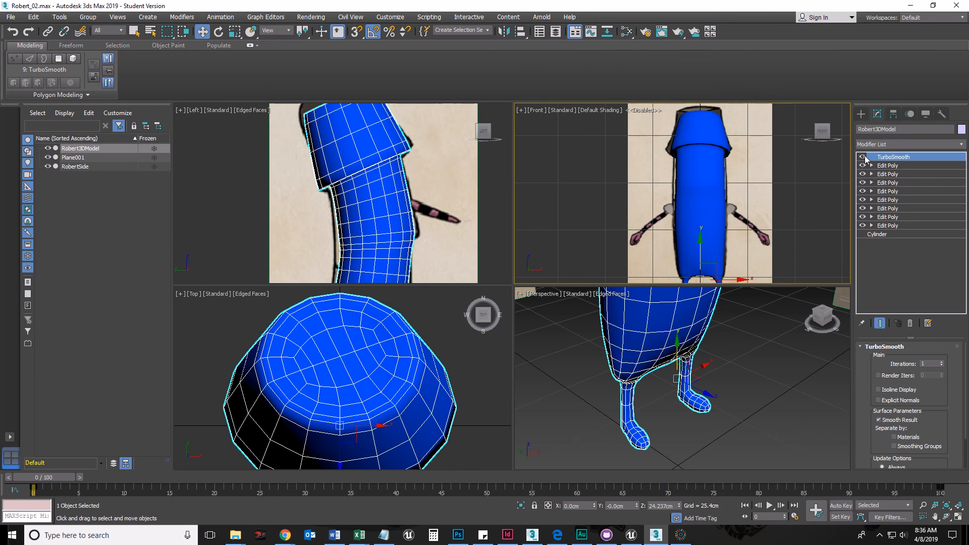
left_click(864, 157)
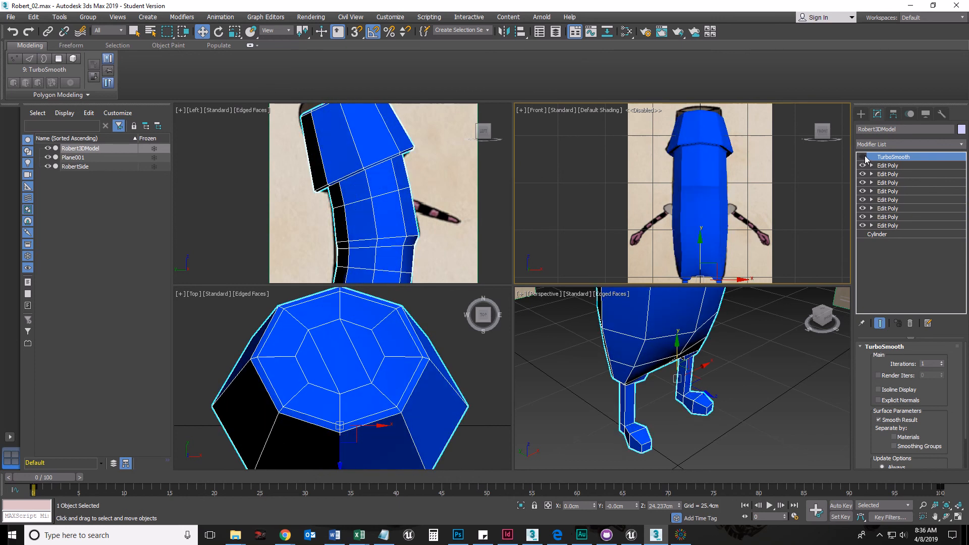